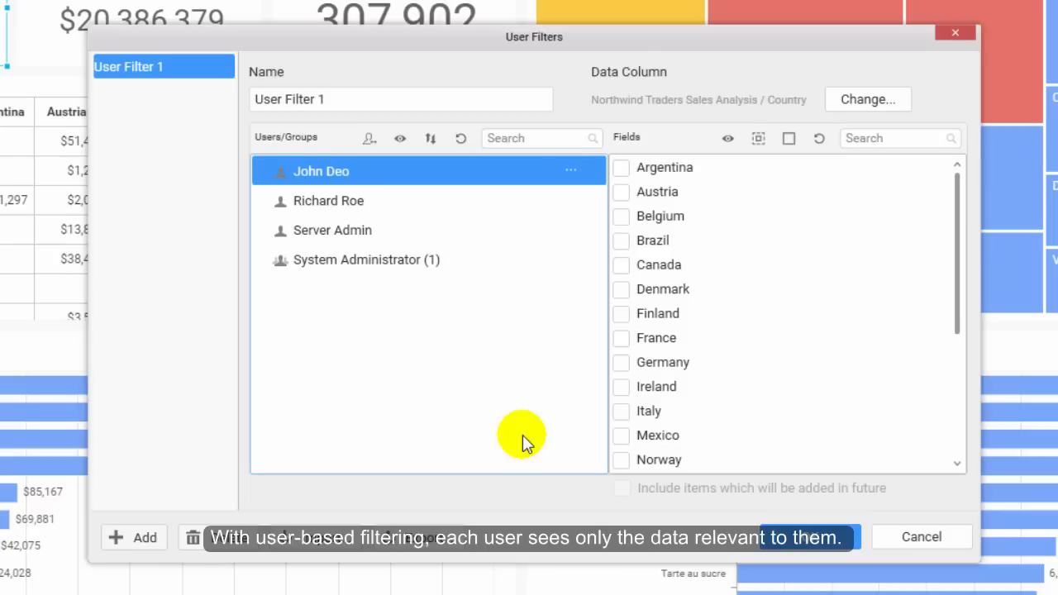
Name the user filter 'Sales' and confirm its three users and all countries.
text(Sales)
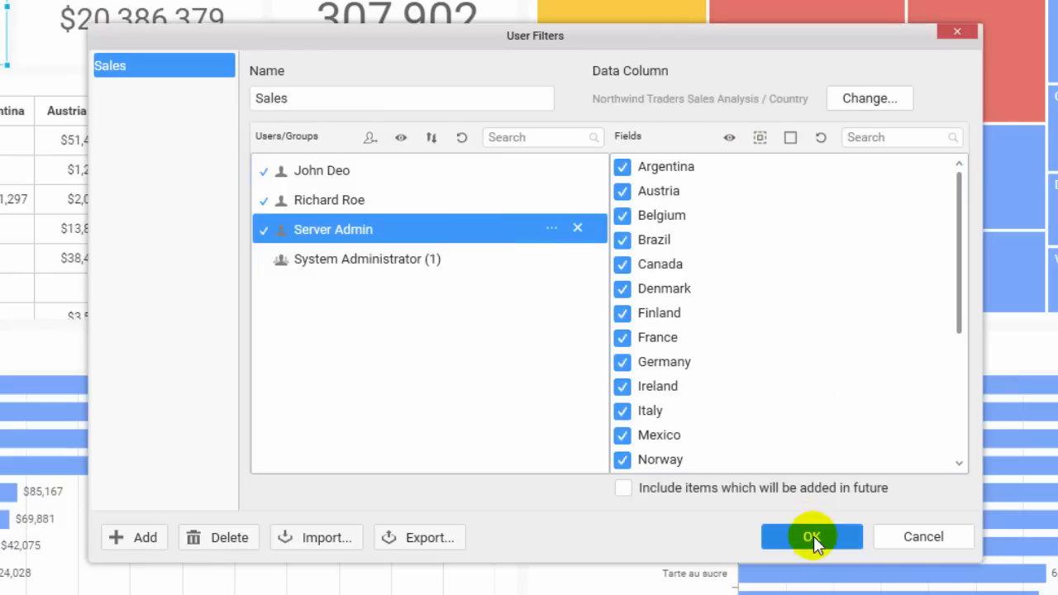
click(809, 537)
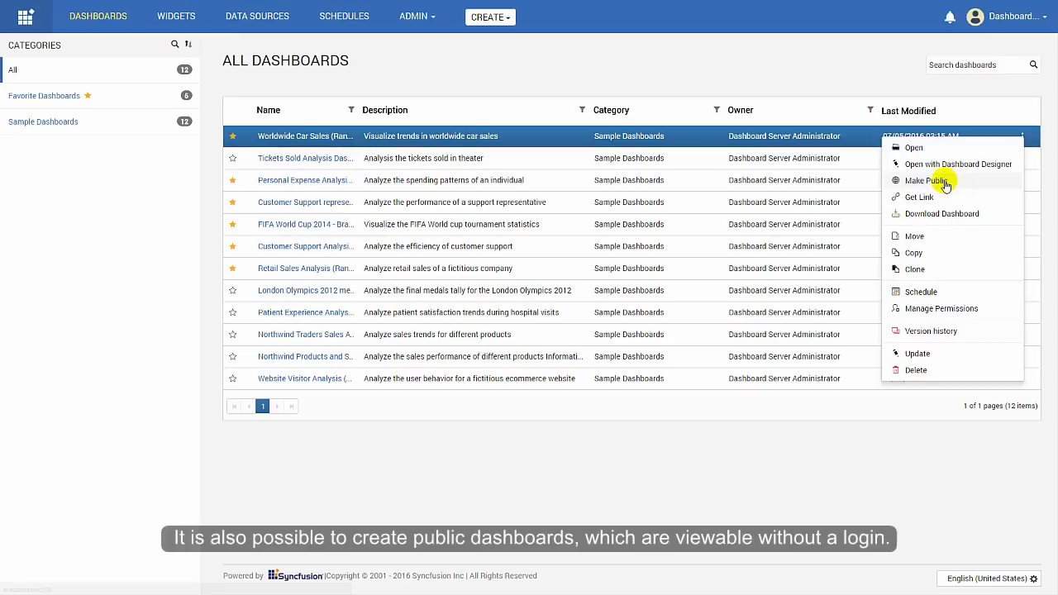
Choose Make Public for the Worldwide Car Sales (Random data) dashboard.
click(922, 180)
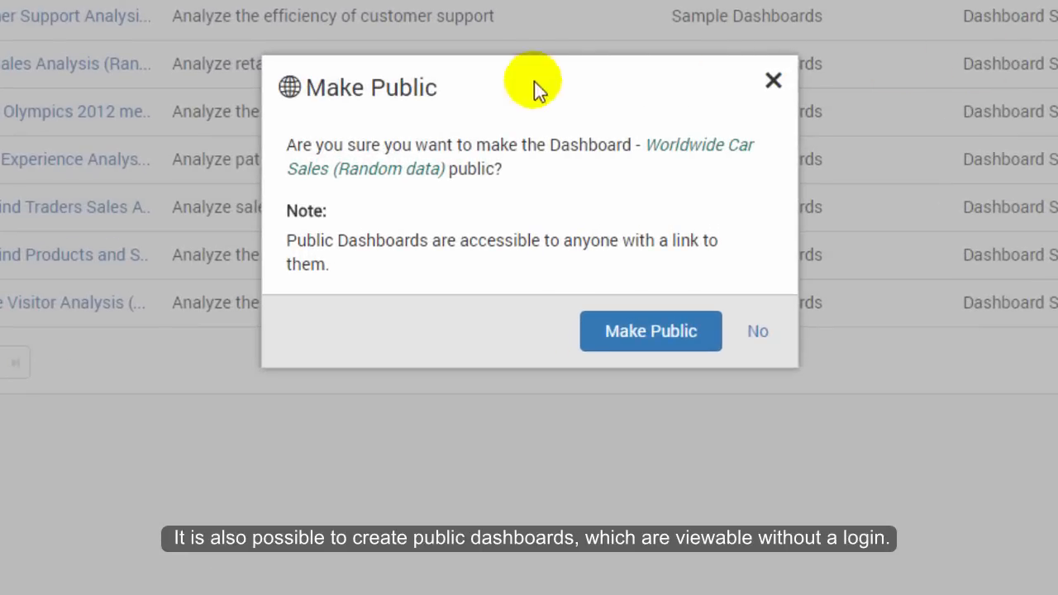
mouse_move(351, 199)
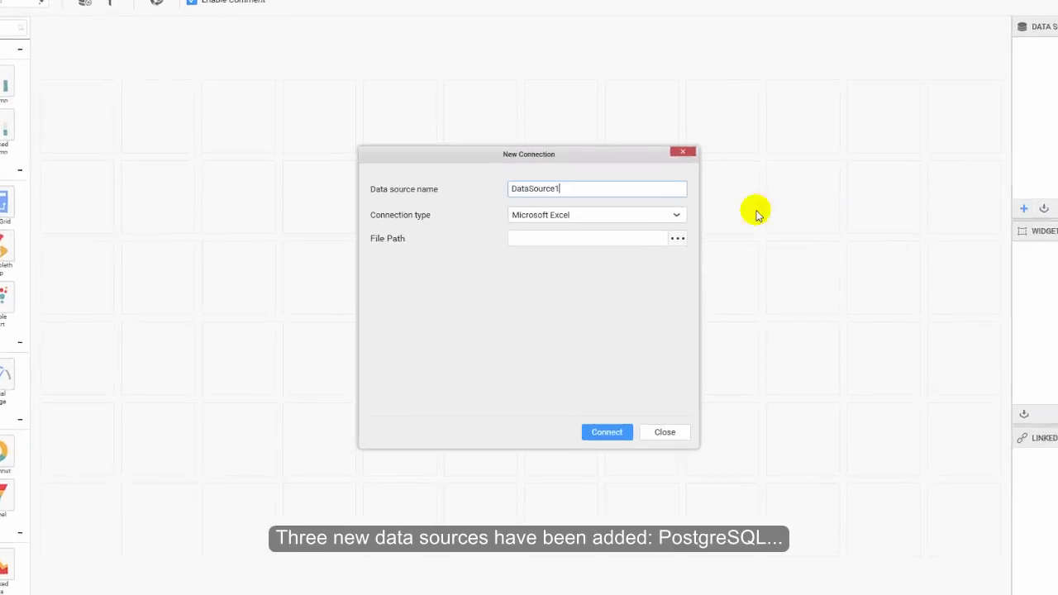
Set the new connection type to JSON, then switch to the phone-sized server view.
click(616, 214)
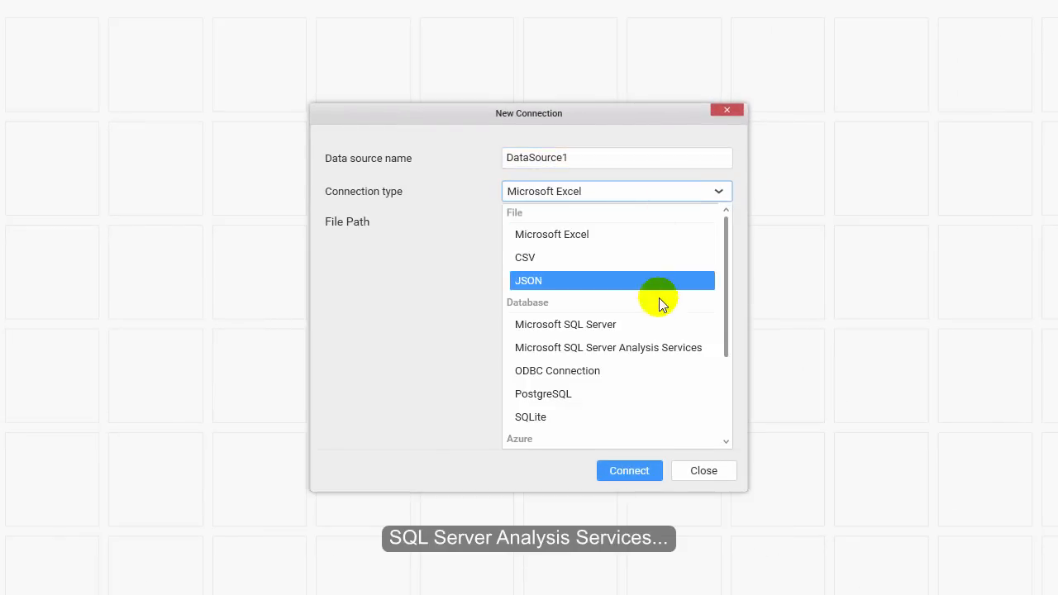
click(608, 347)
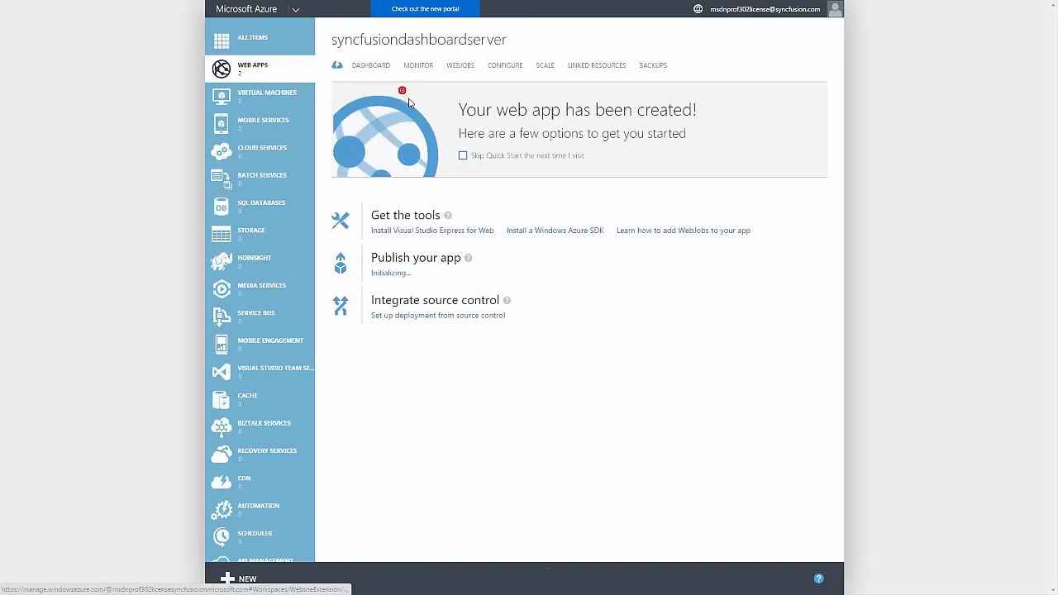
click(417, 166)
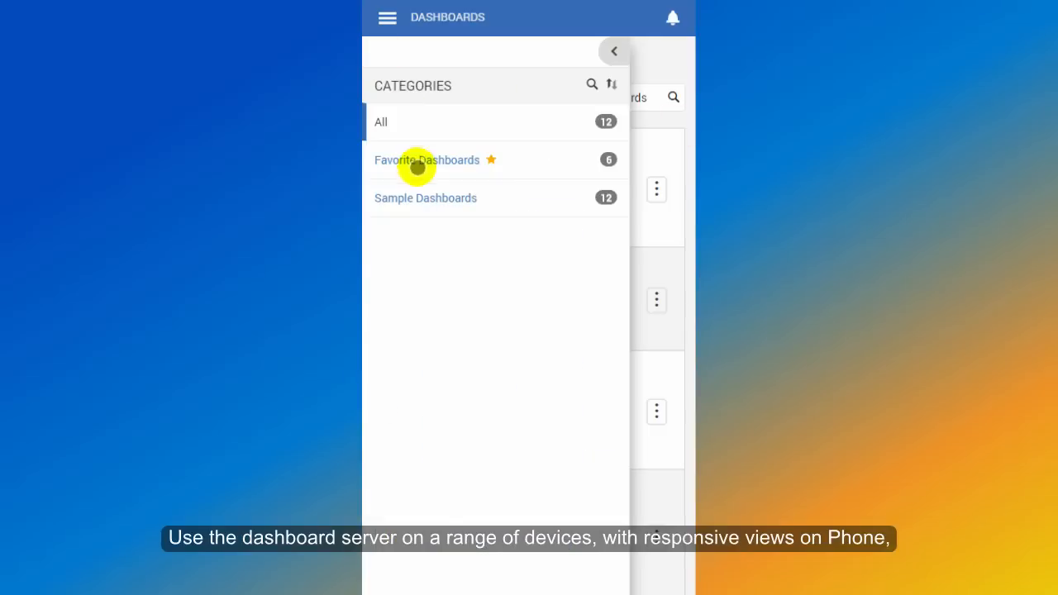
Filter to Favorite Dashboards on phone, then view Widgets in tablet layout.
click(427, 159)
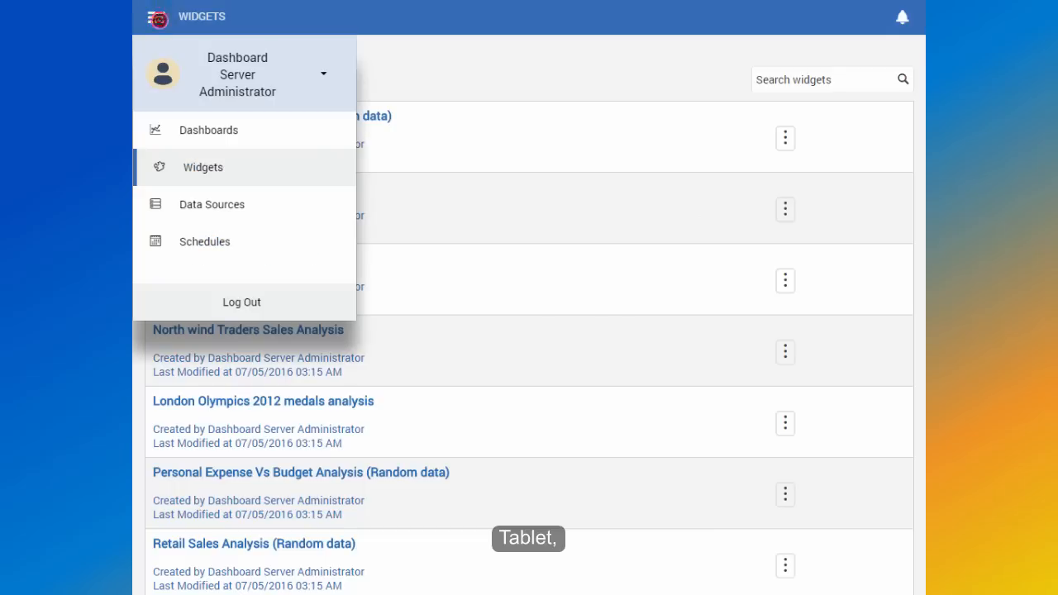
click(212, 205)
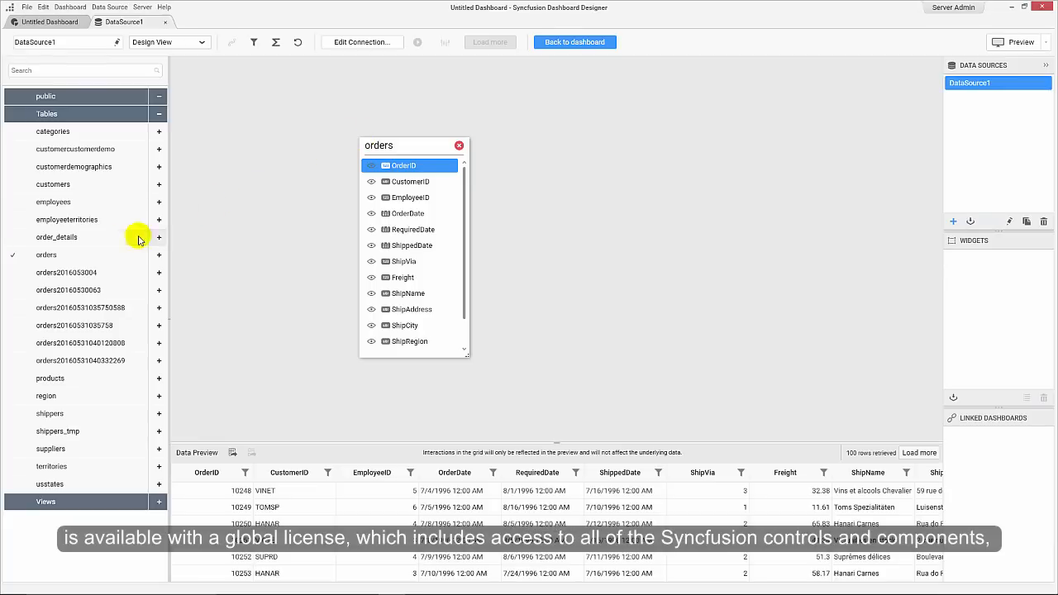
Drag the order_details table onto the canvas beside the orders table.
drag(139, 240, 550, 152)
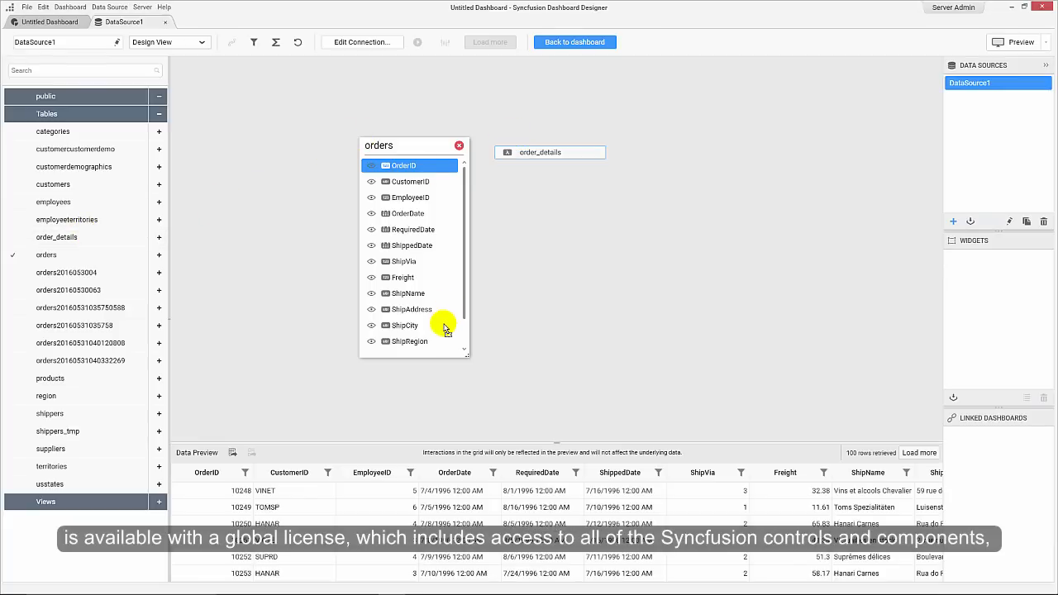